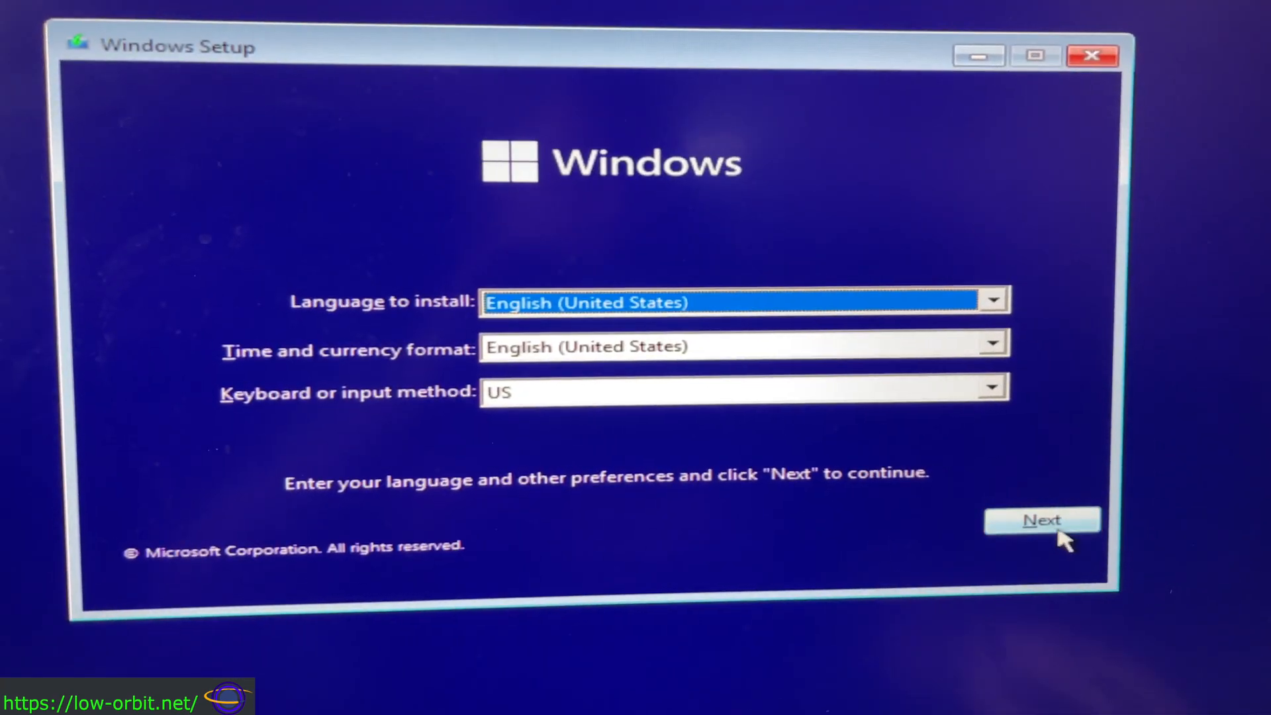
Keep English (United States) preferences, begin installing, and choose the Windows 11 Pro edition.
left_click(1041, 519)
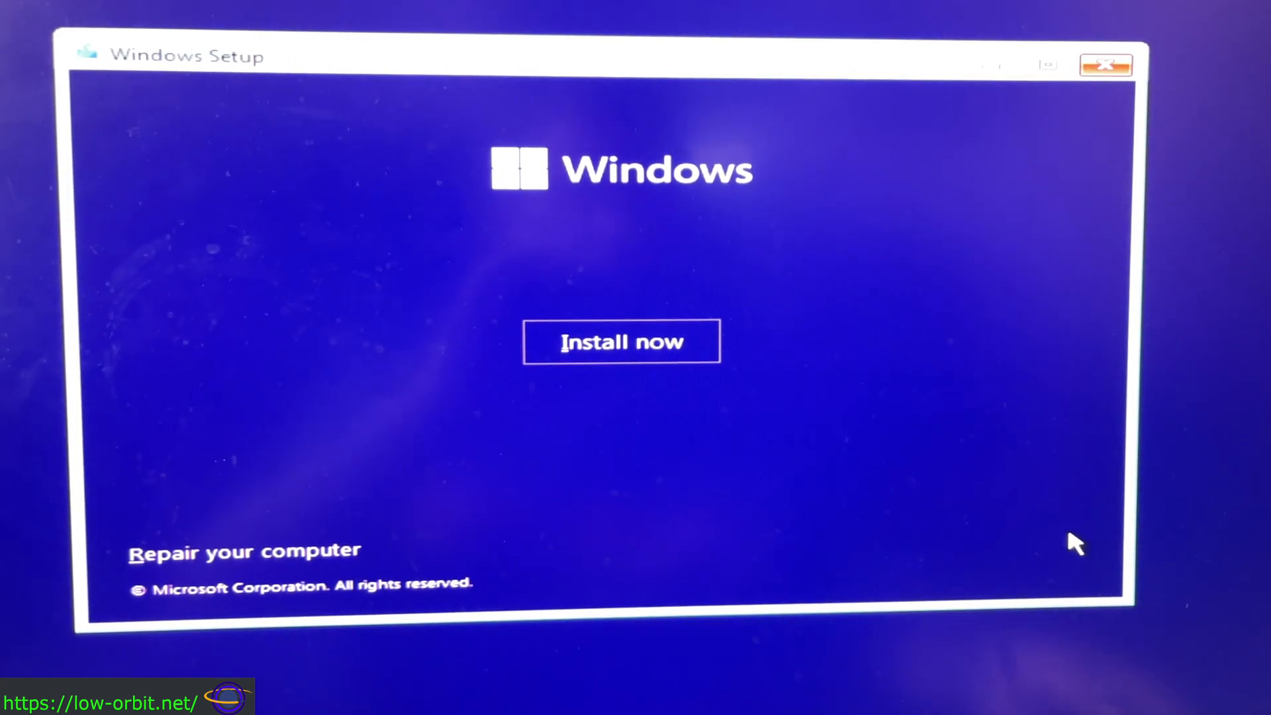
left_click(621, 342)
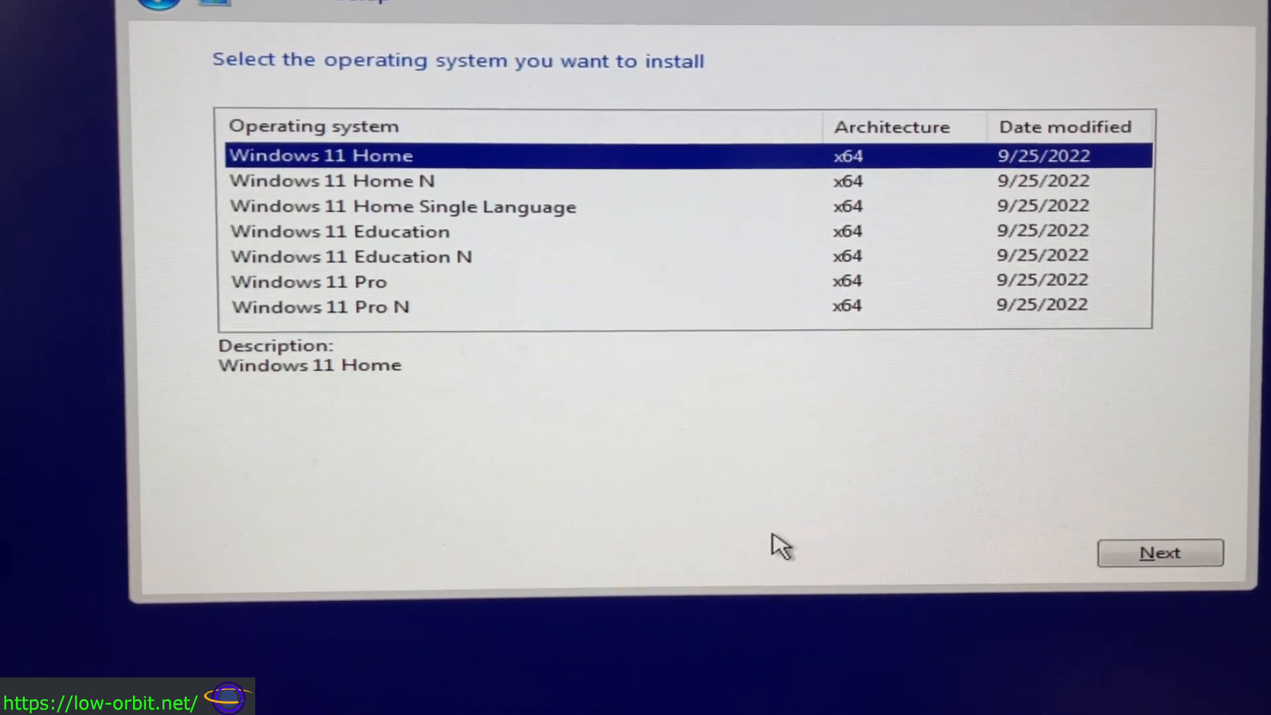
left_click(308, 282)
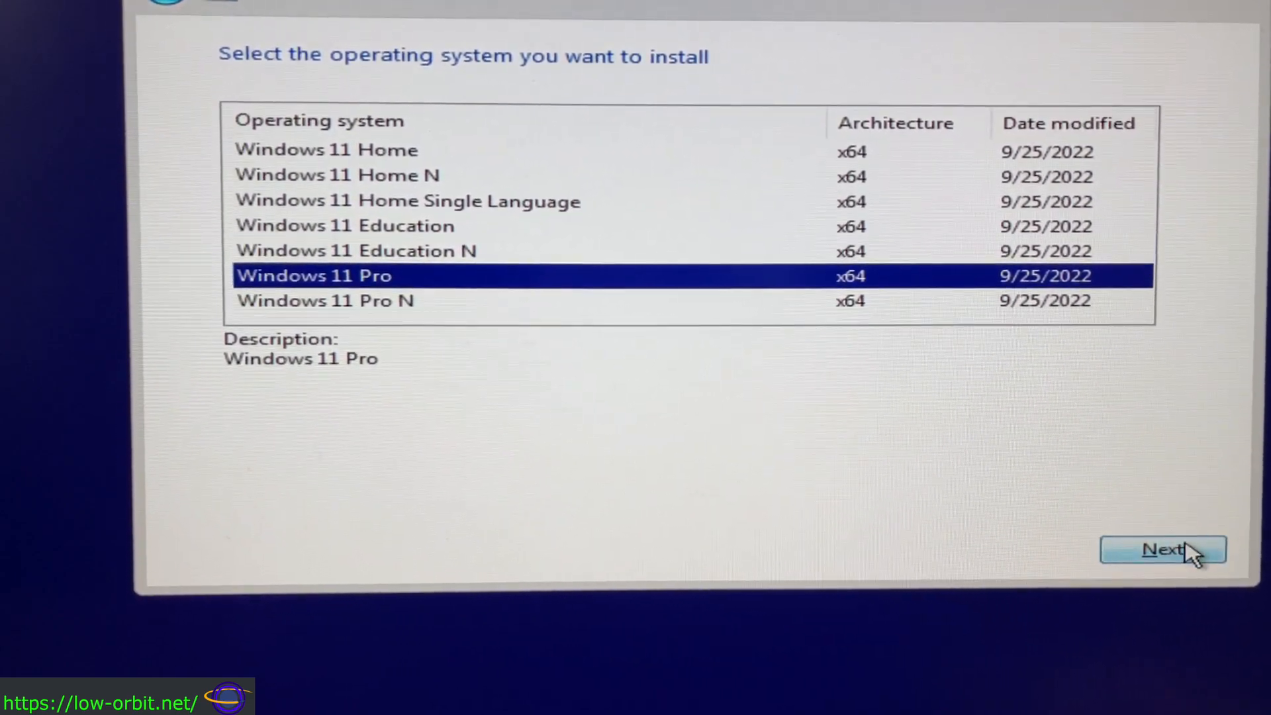
left_click(1162, 548)
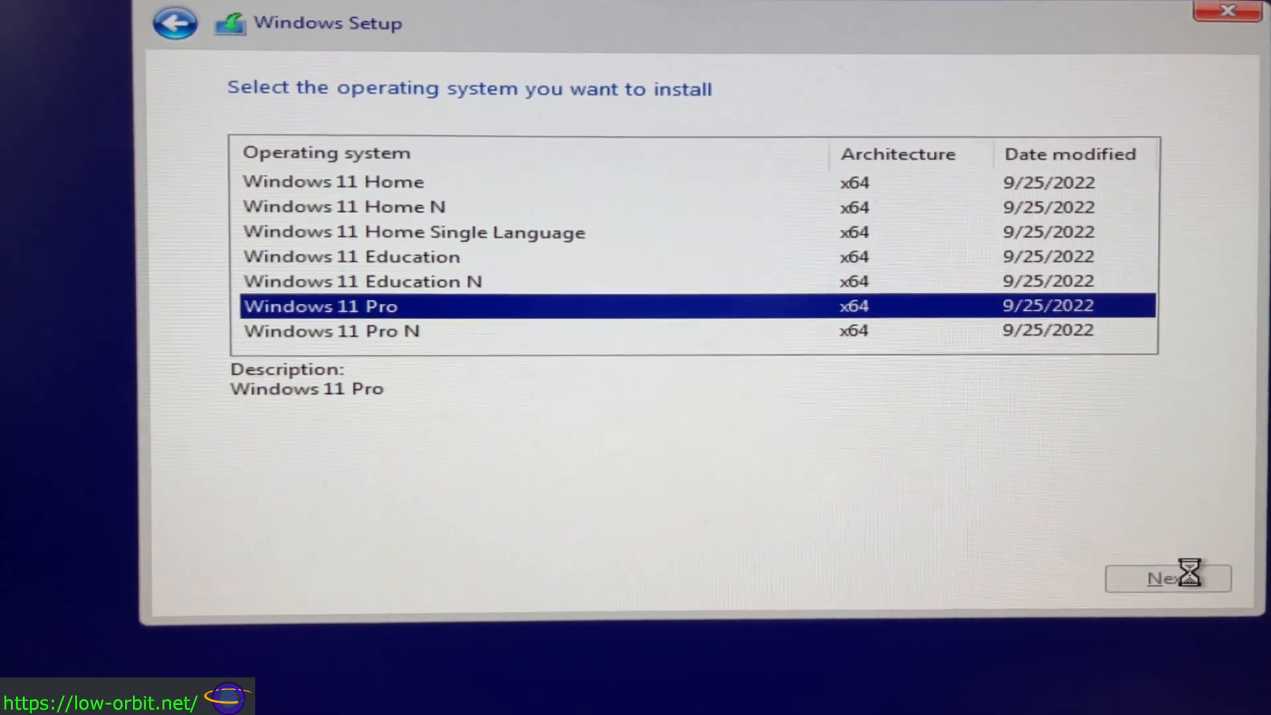
left_click(1167, 576)
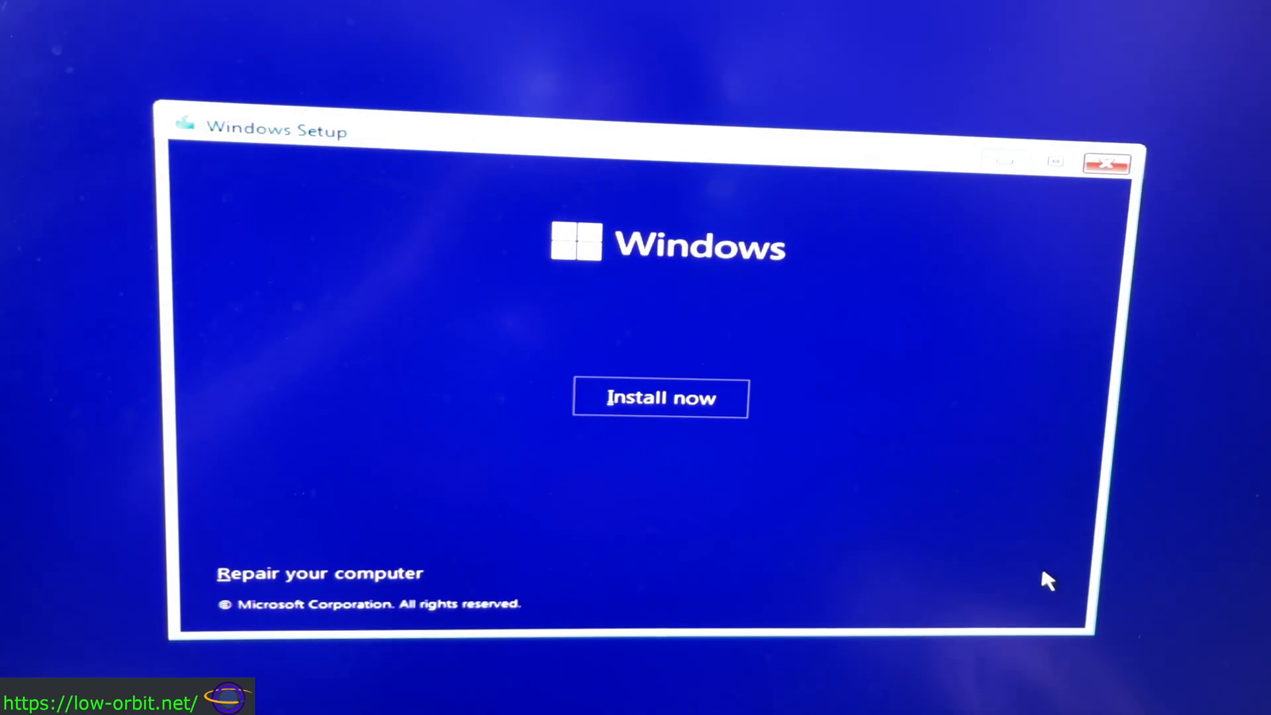
Reinstall with no product key, choosing Windows 11 Pro and accepting the license terms.
left_click(660, 398)
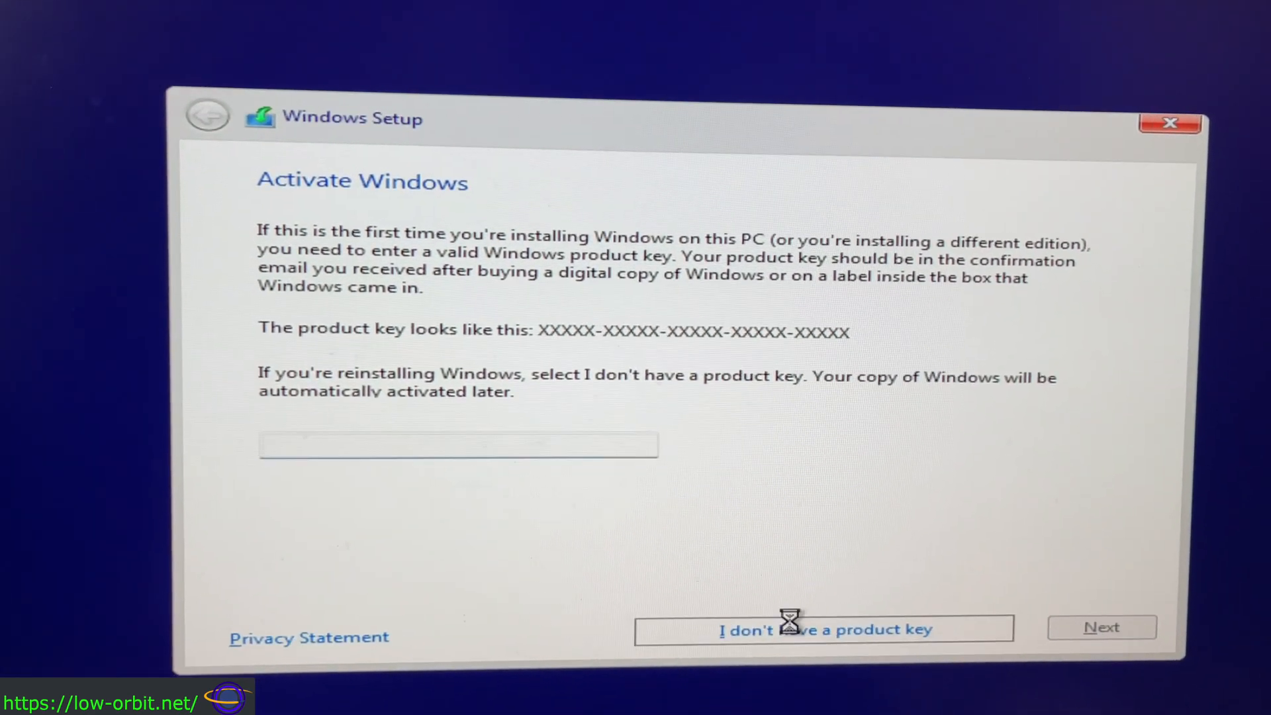
left_click(824, 629)
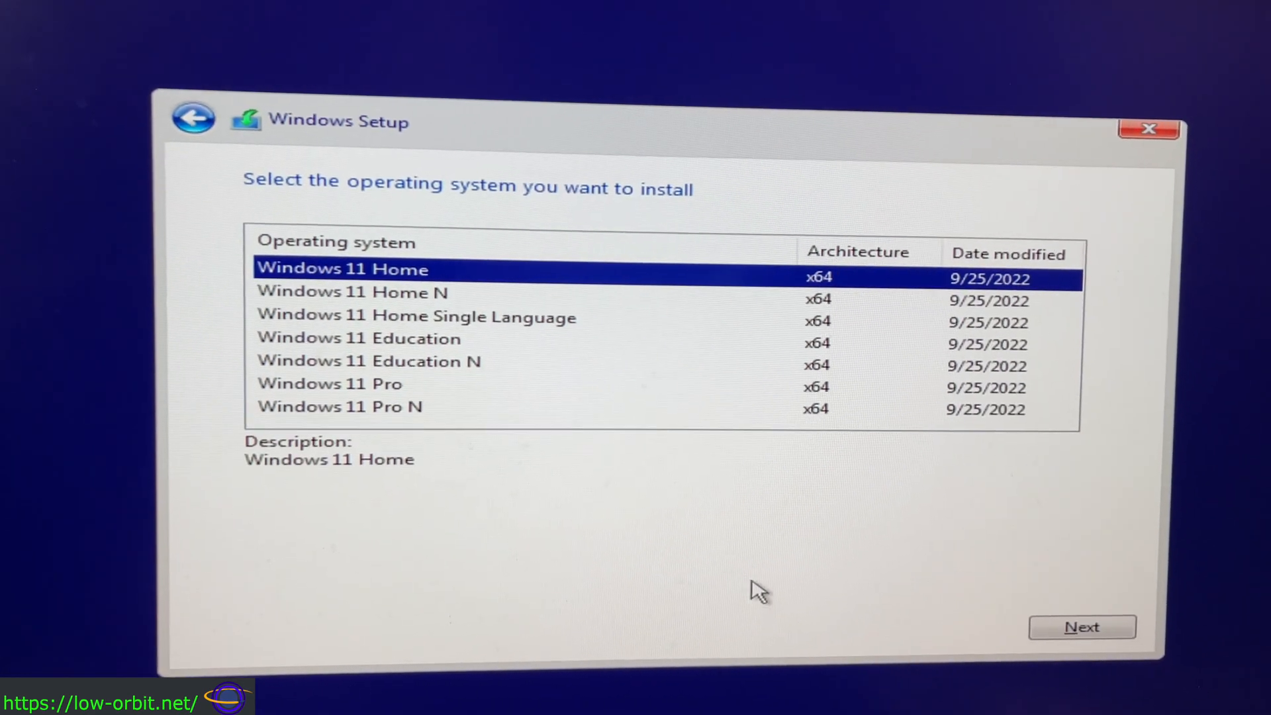
left_click(364, 382)
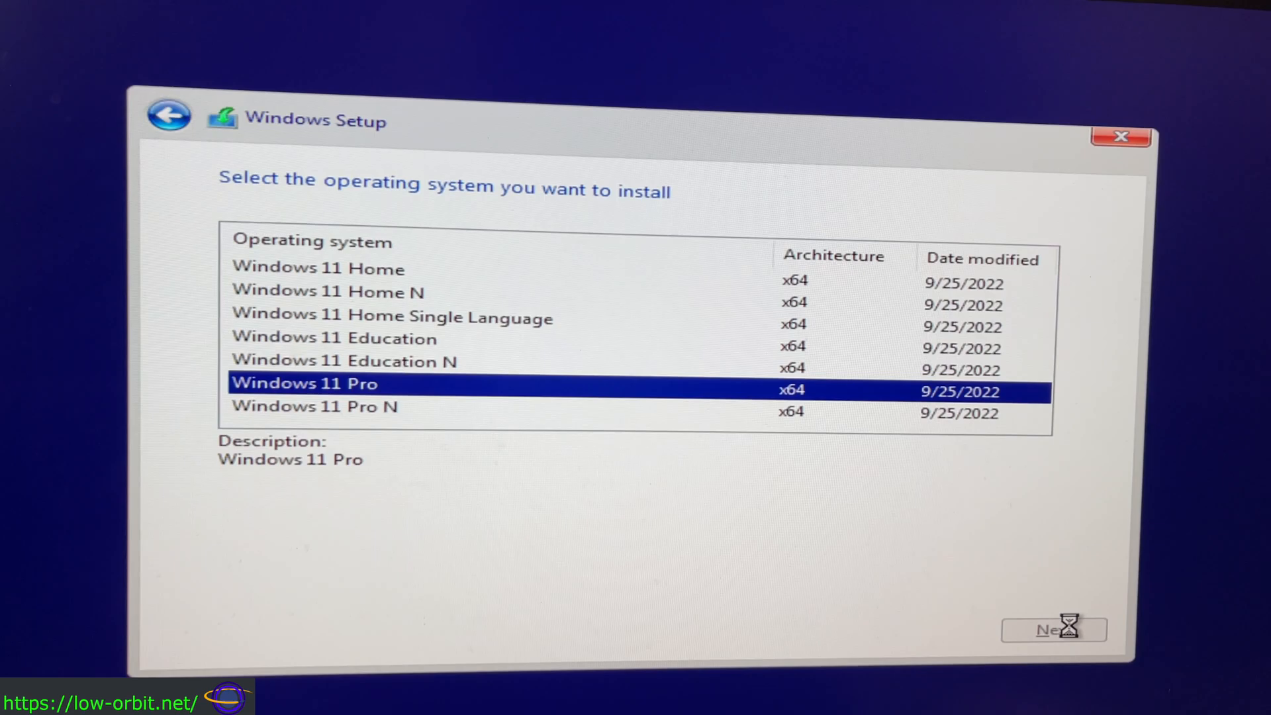
left_click(1053, 629)
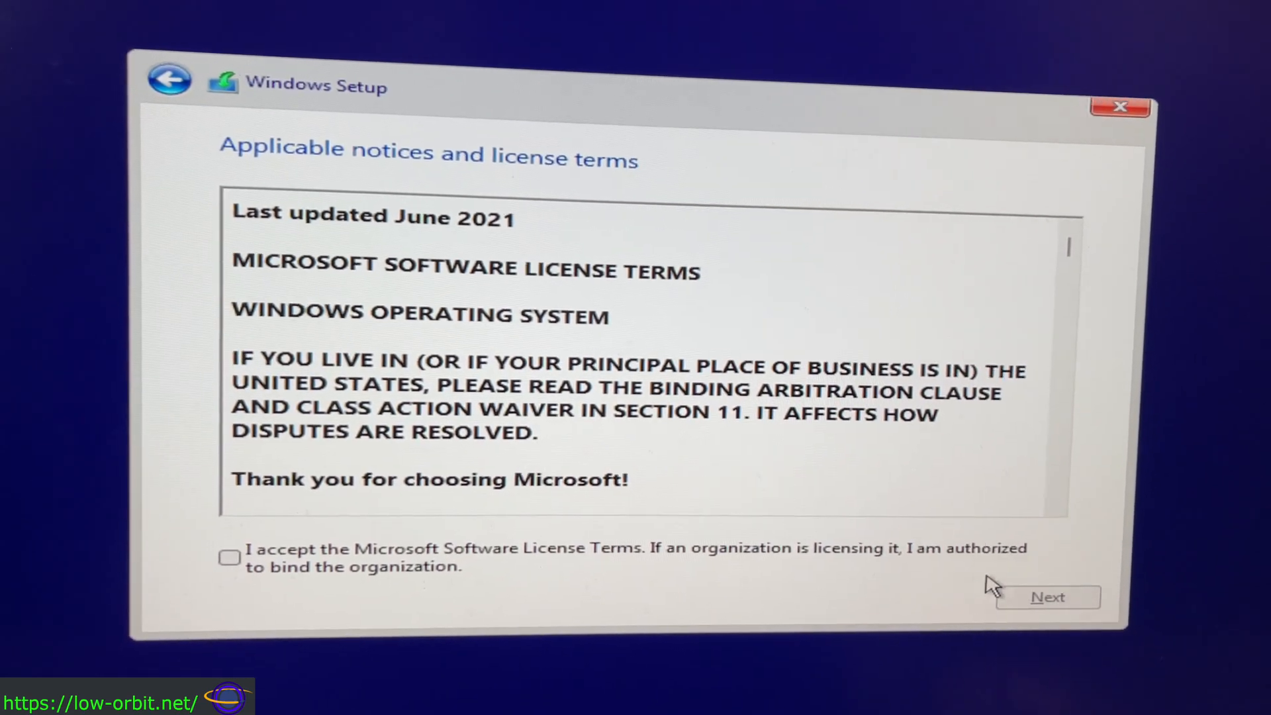
left_click(230, 557)
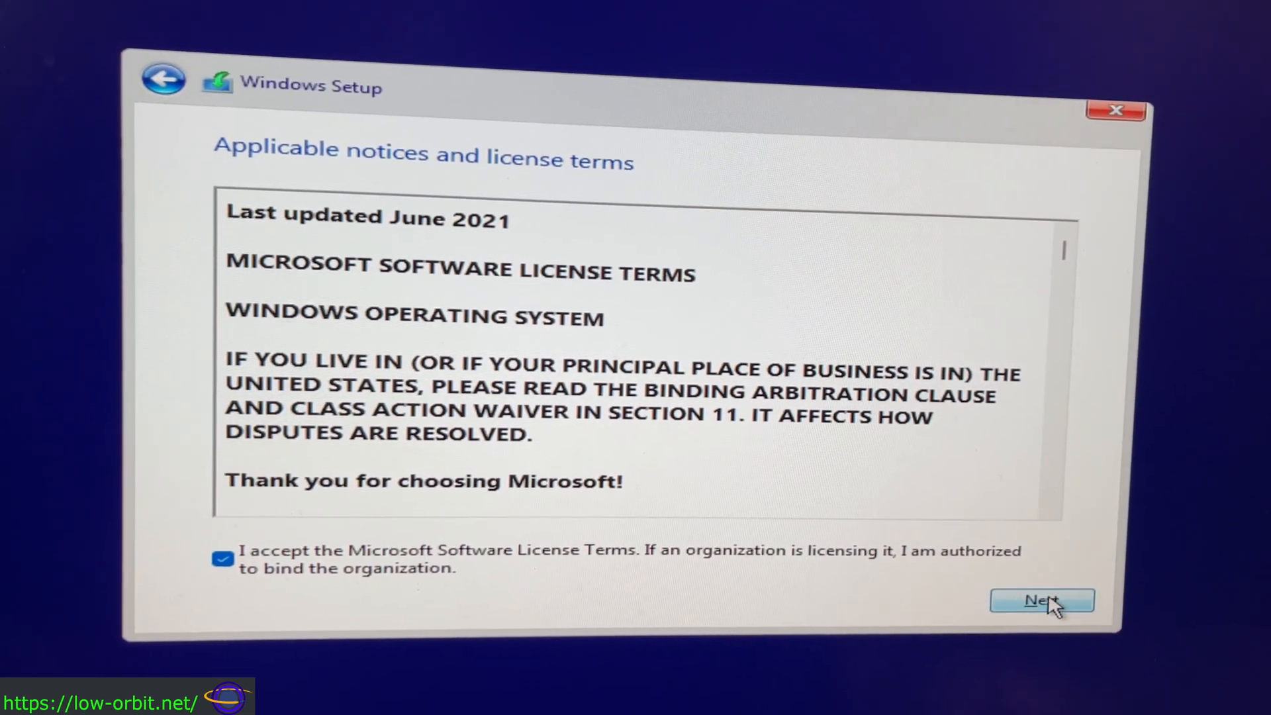
left_click(1042, 599)
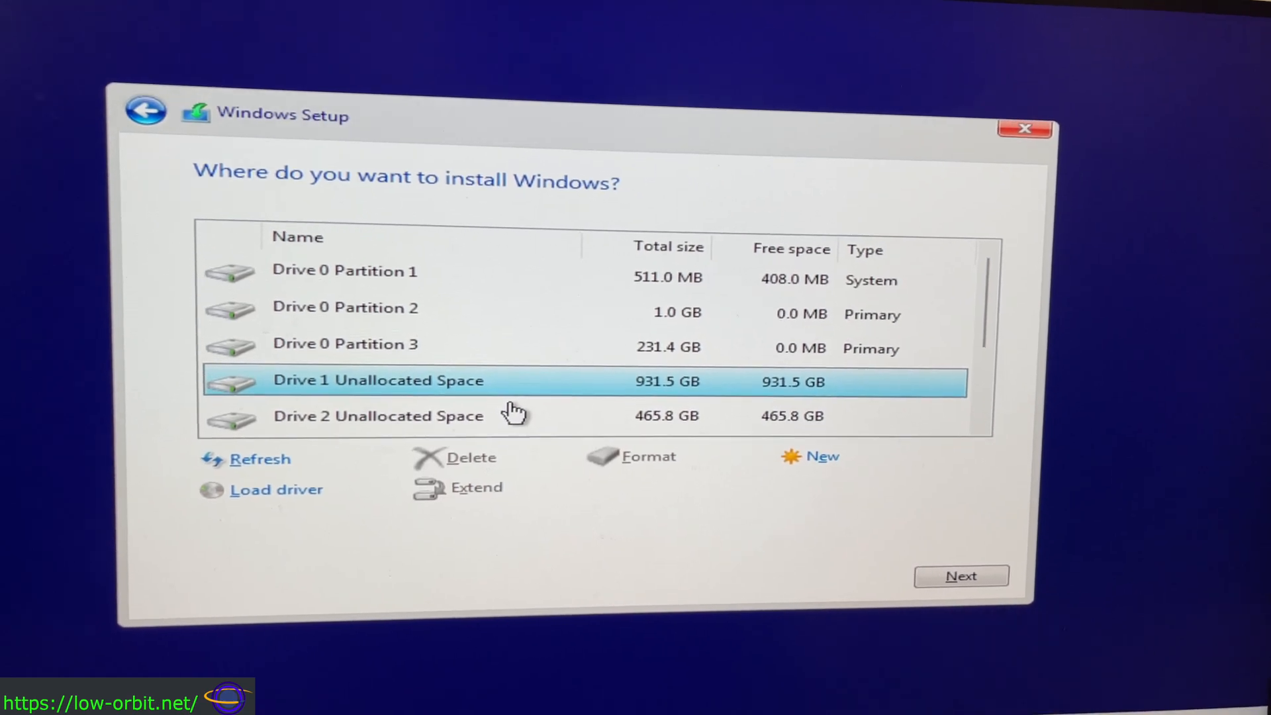
Select Drive 1 Unallocated Space as the installation target.
left_click(961, 577)
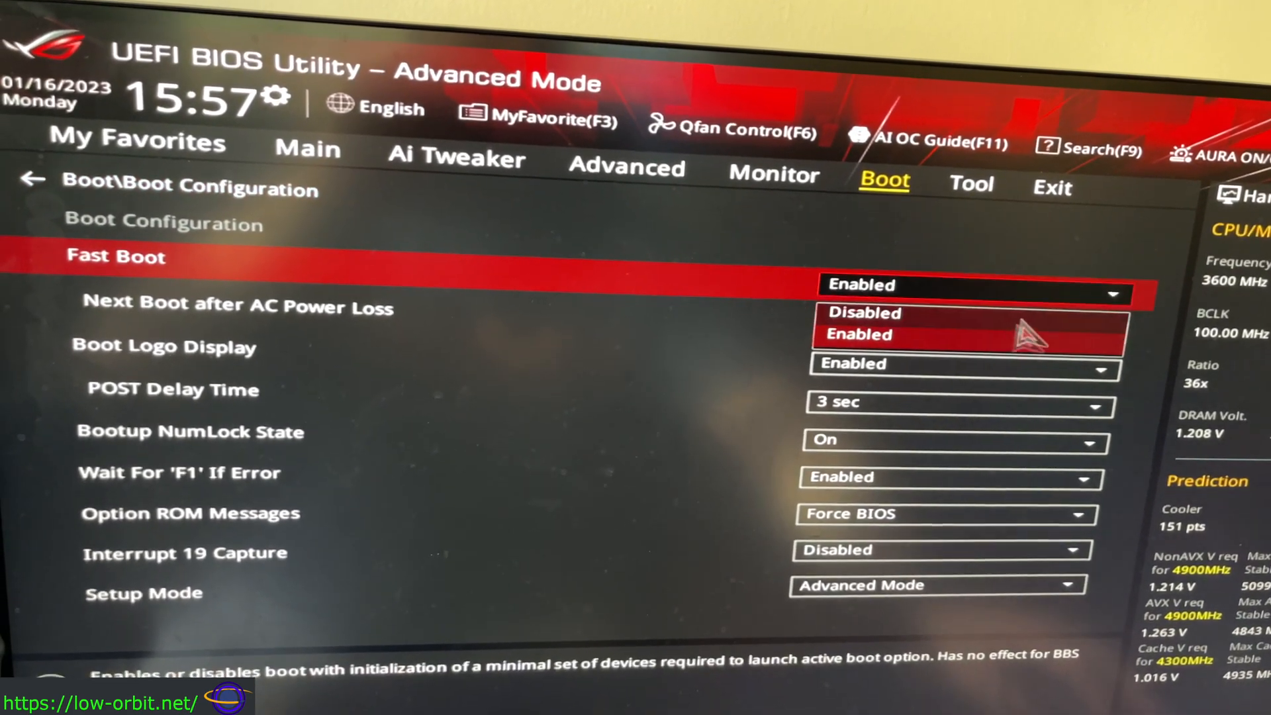
Set CSM Boot Device Control, storage and PCI-E/PCI expansion boot options to UEFI only.
left_click(864, 313)
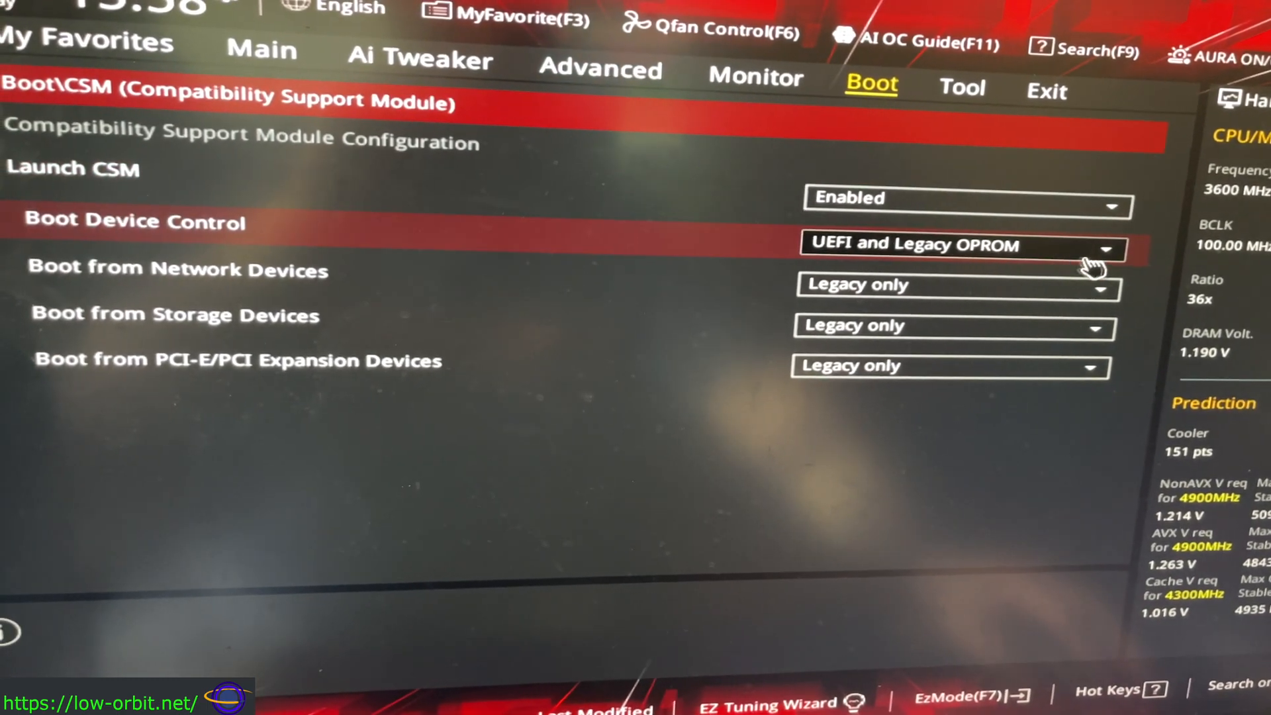
left_click(1102, 250)
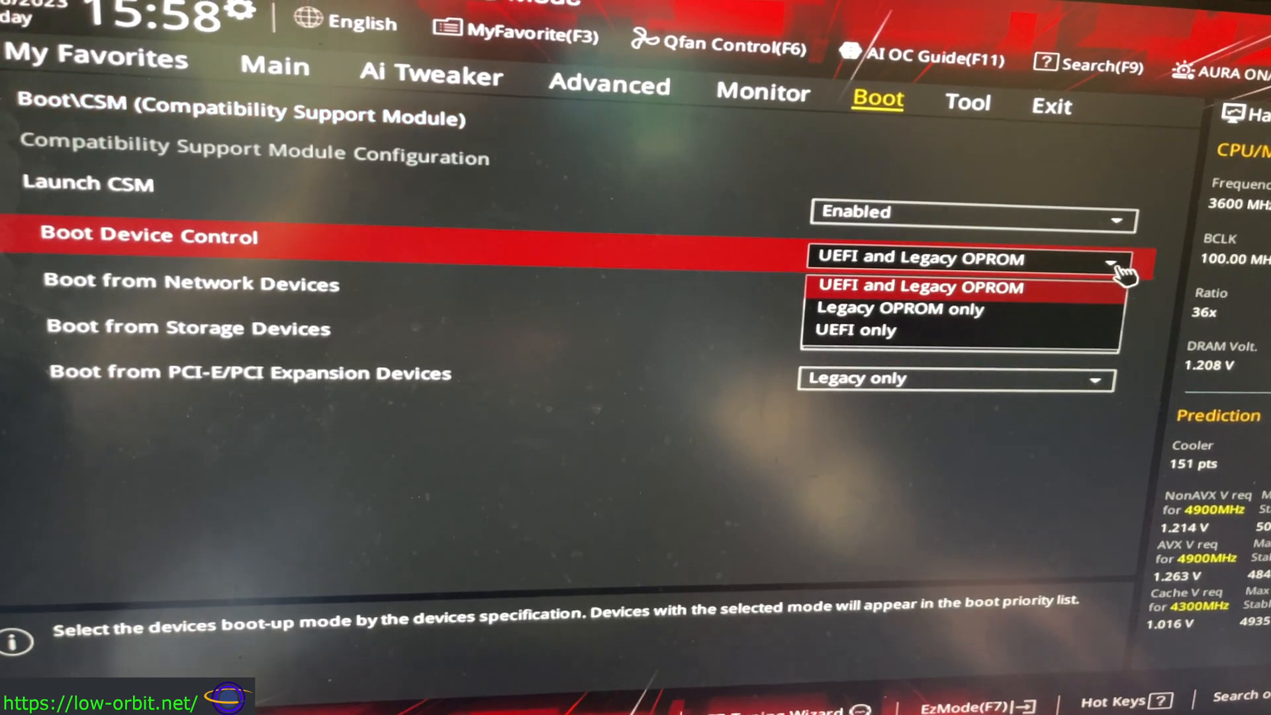
left_click(855, 329)
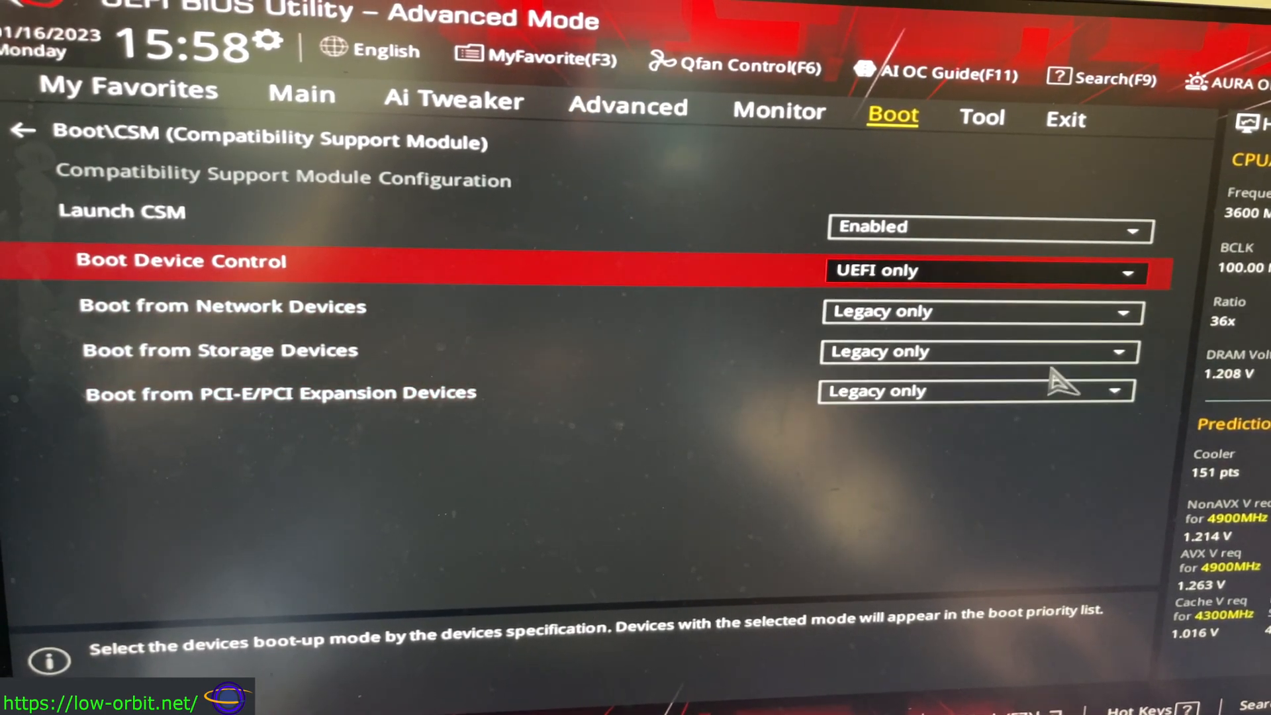
left_click(977, 351)
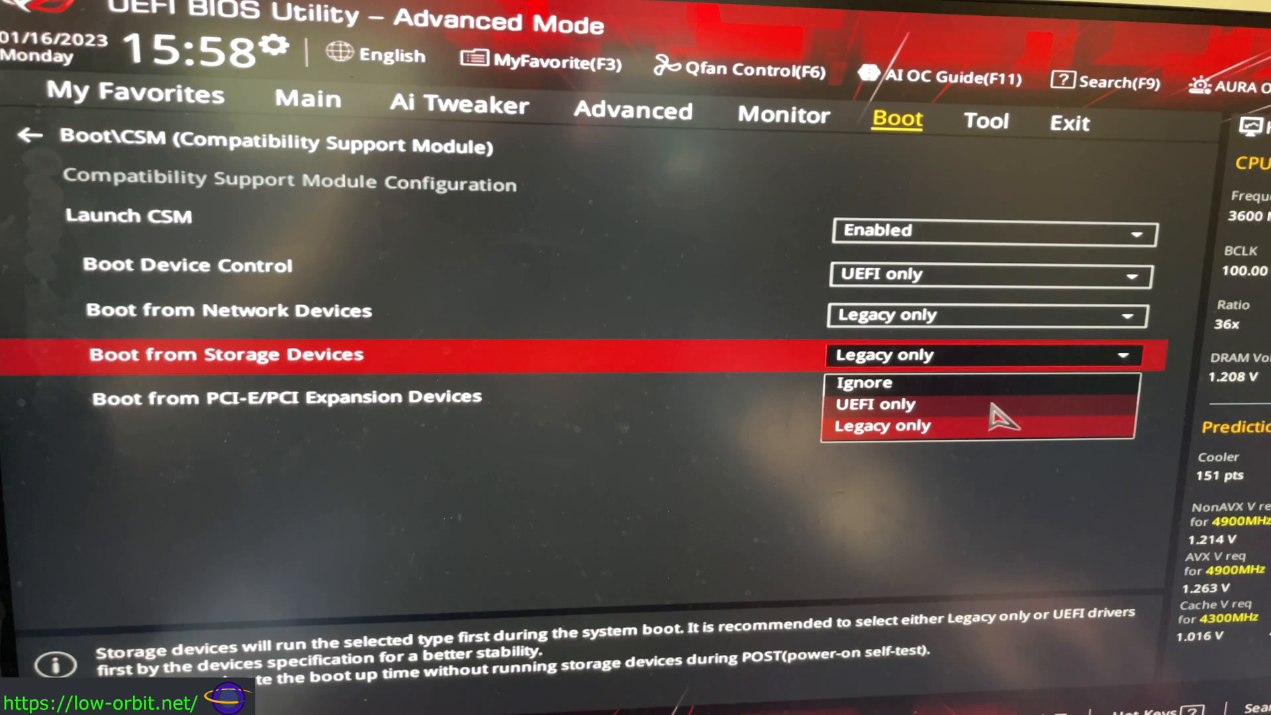
left_click(875, 404)
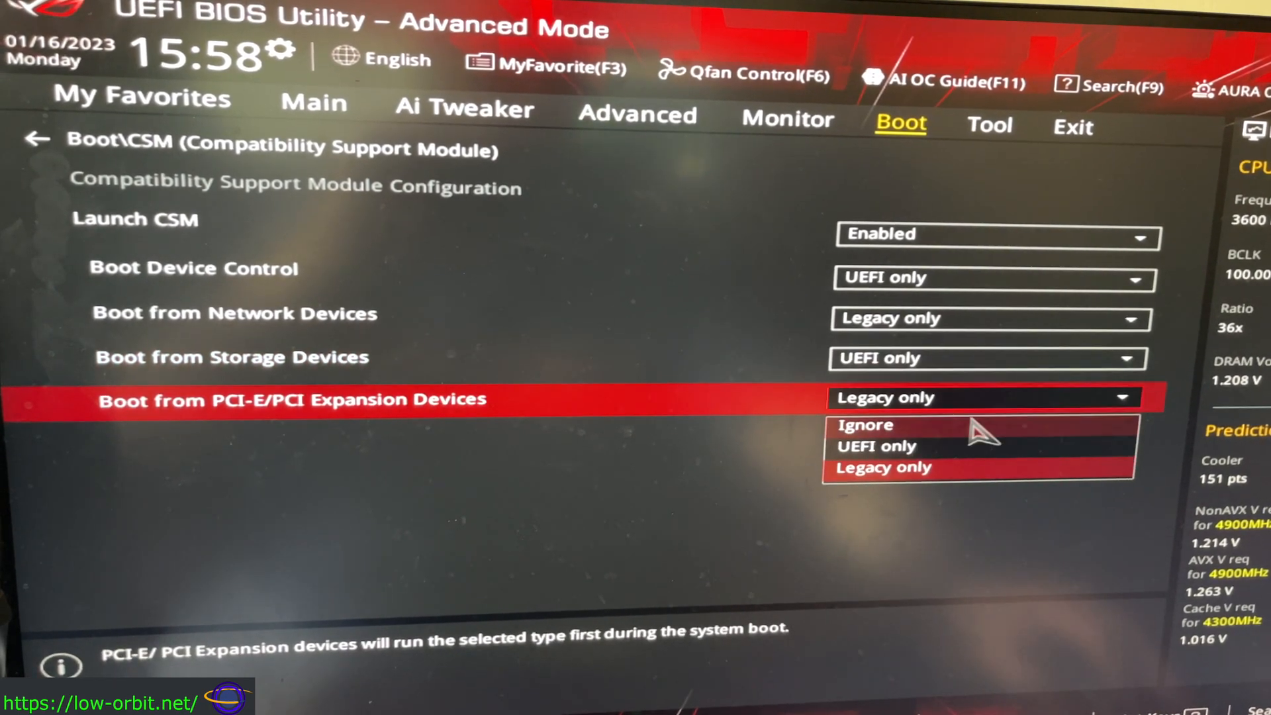
left_click(865, 425)
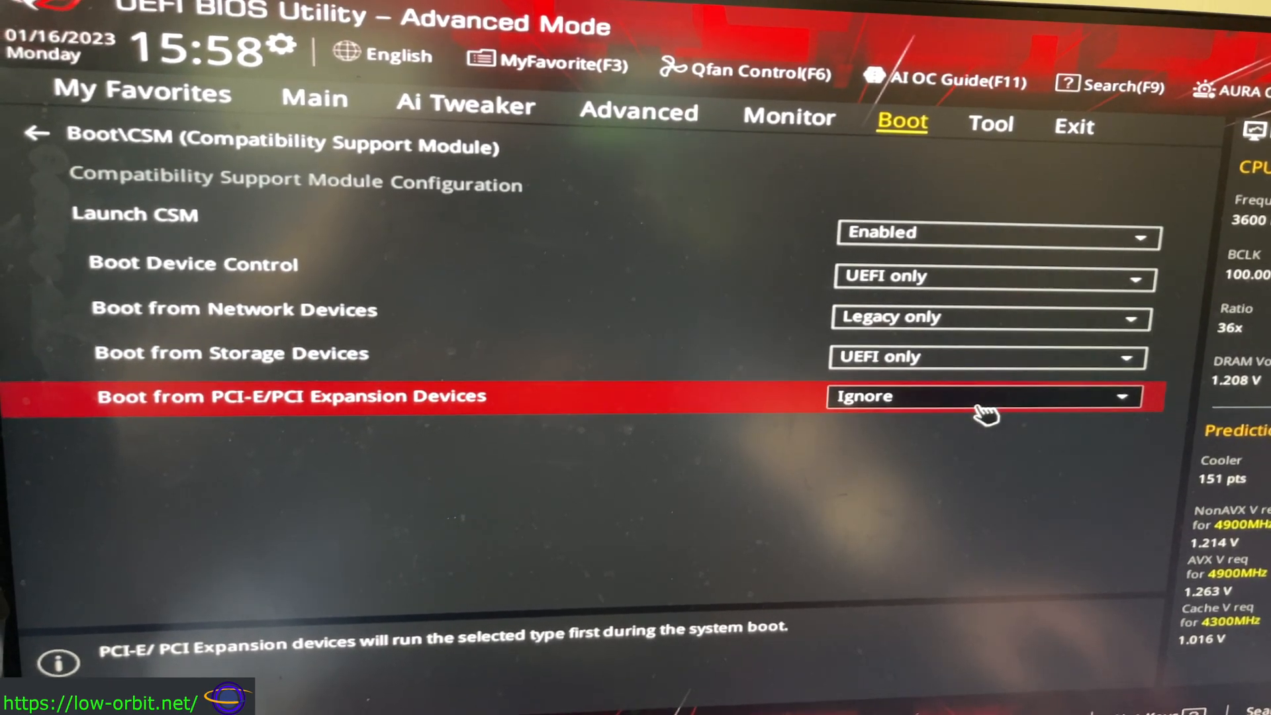
left_click(981, 397)
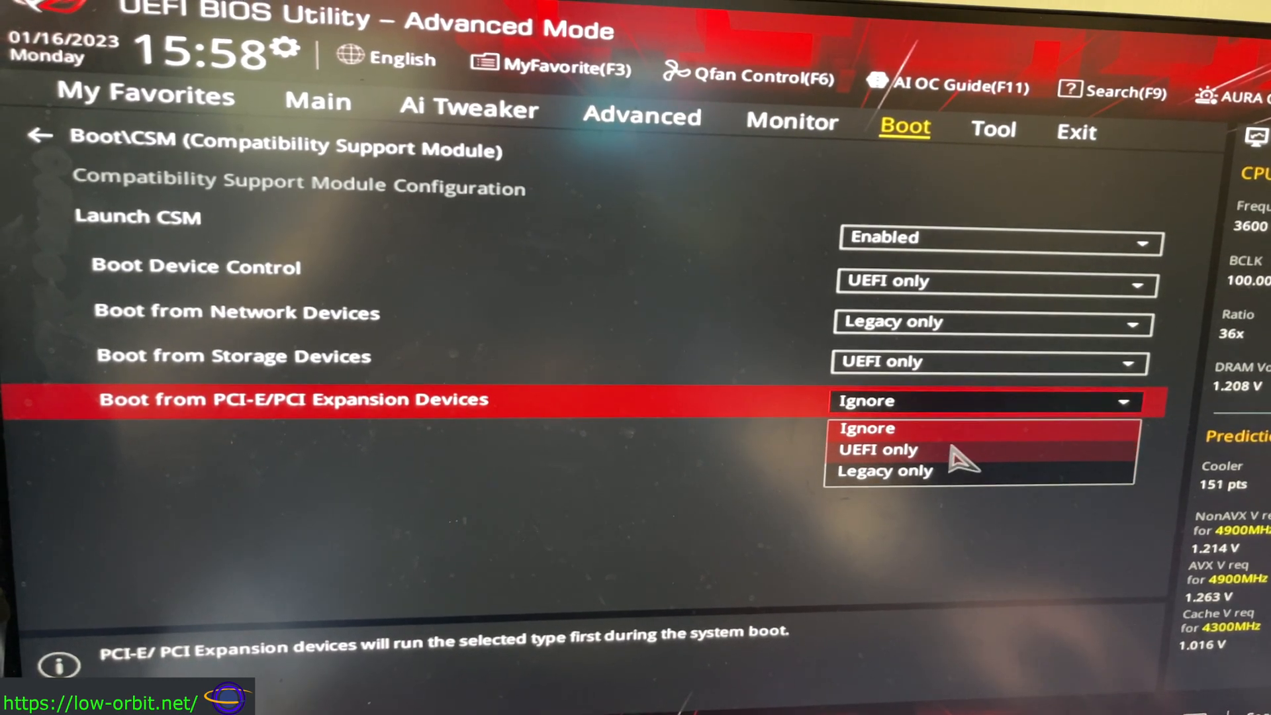
left_click(877, 450)
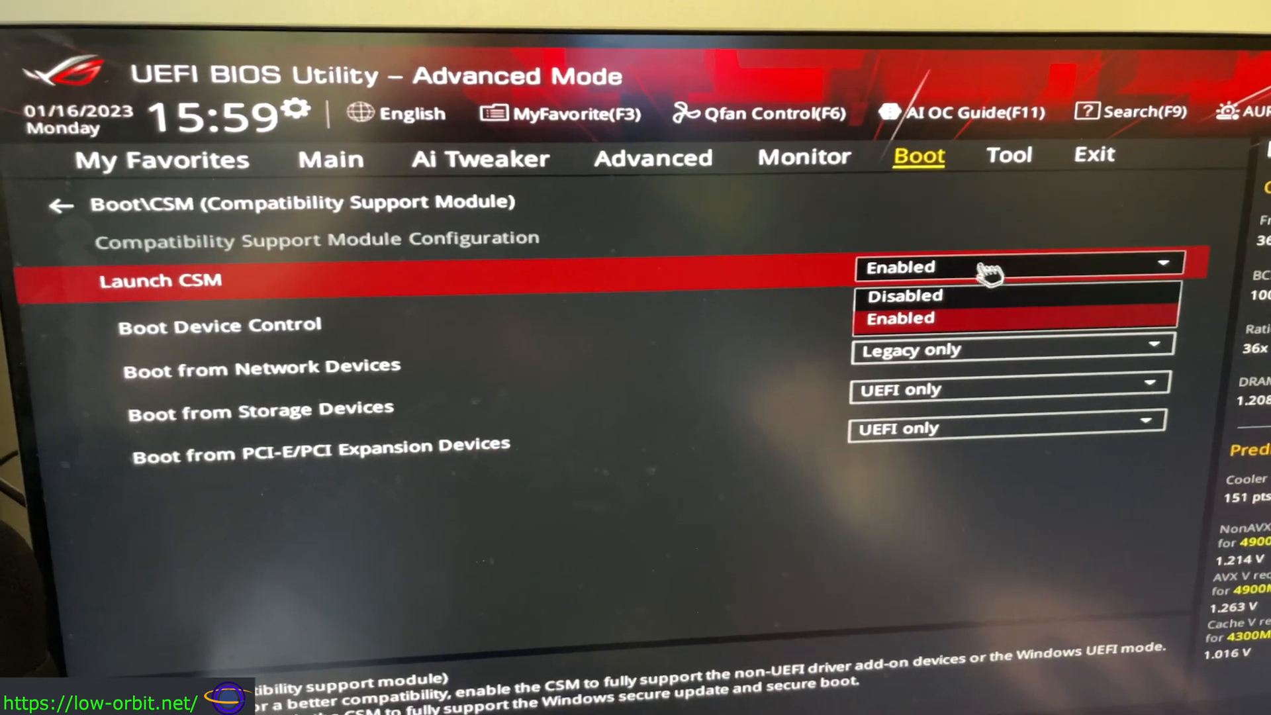
Set Launch CSM to Disabled, then Save Changes & Reset from the Exit tab.
left_click(899, 318)
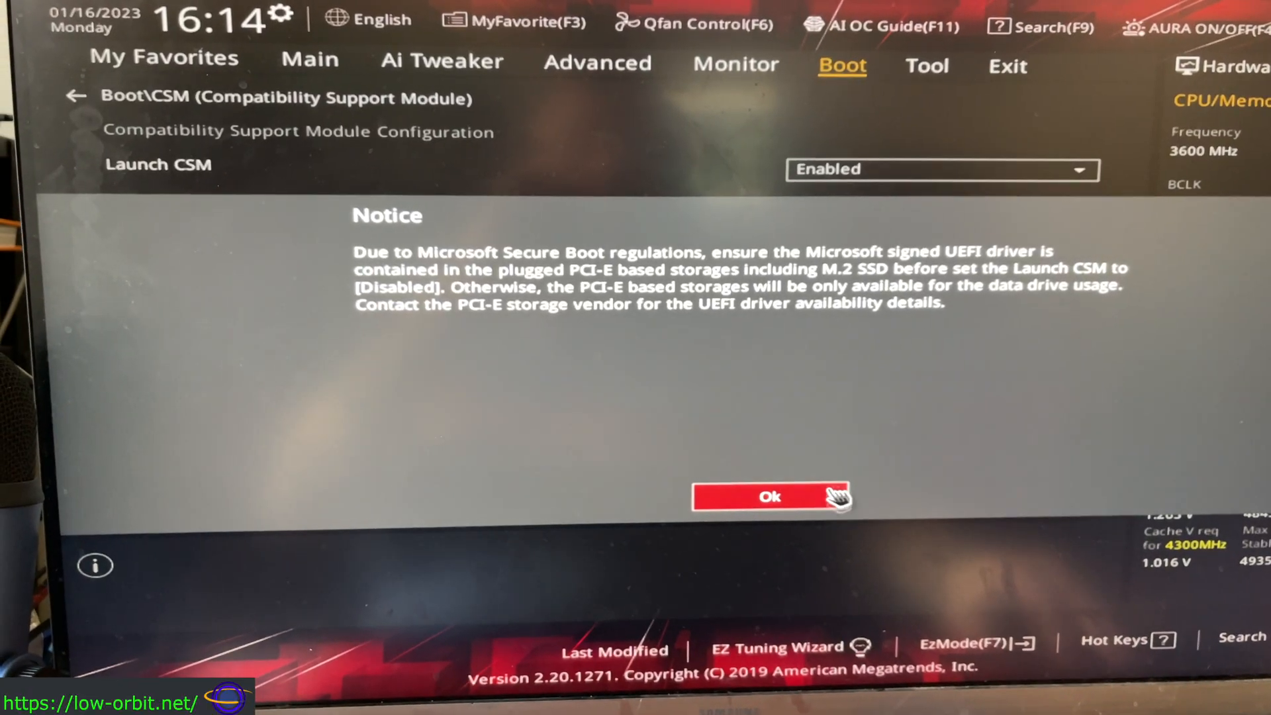
left_click(769, 496)
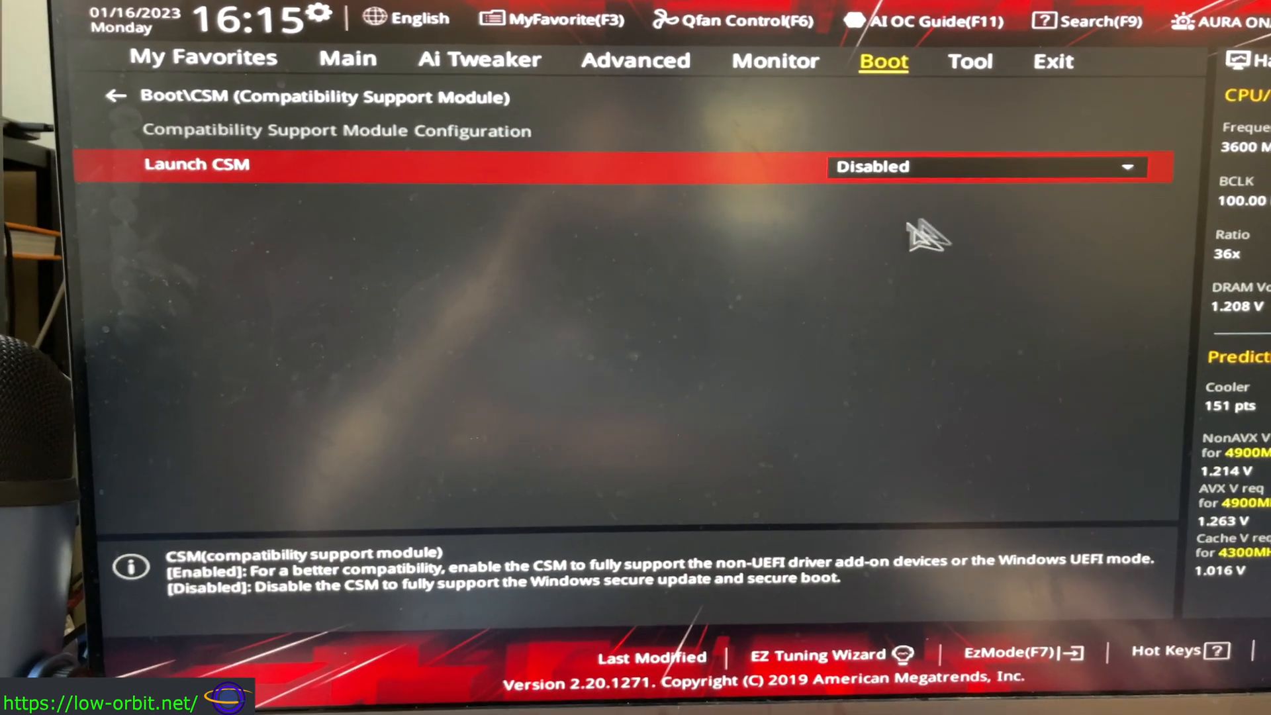
left_click(1053, 61)
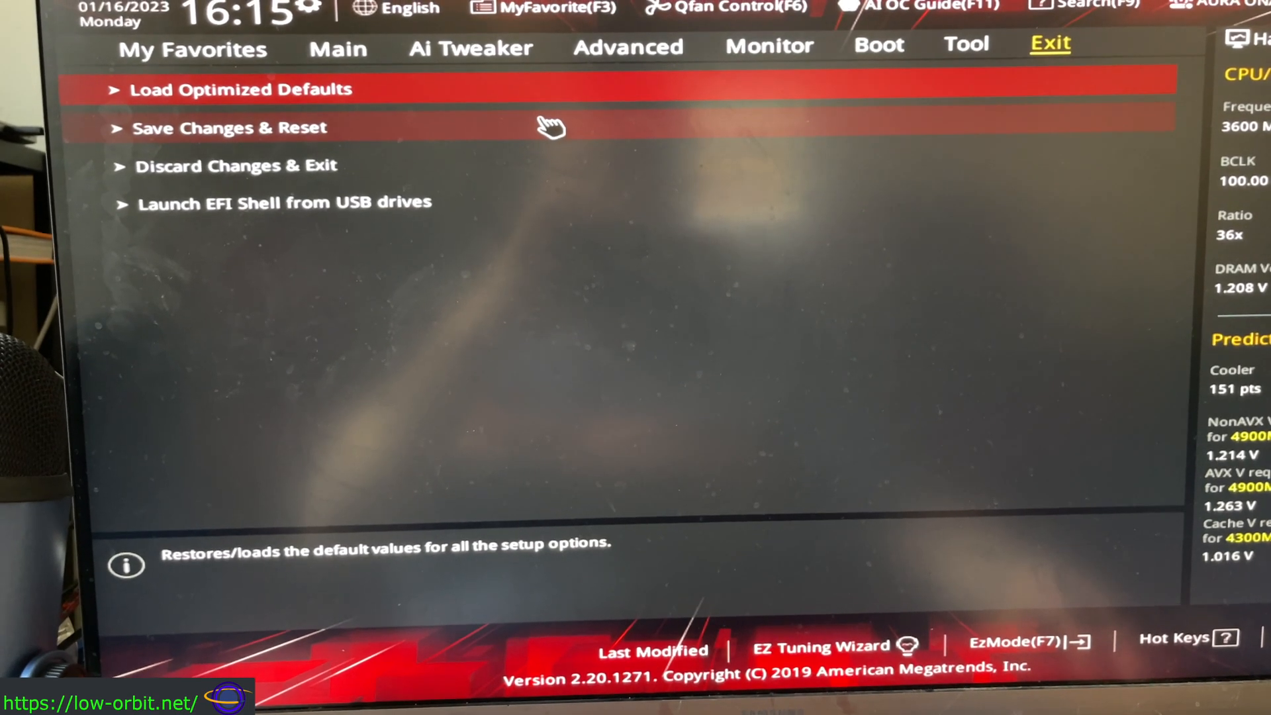
left_click(227, 127)
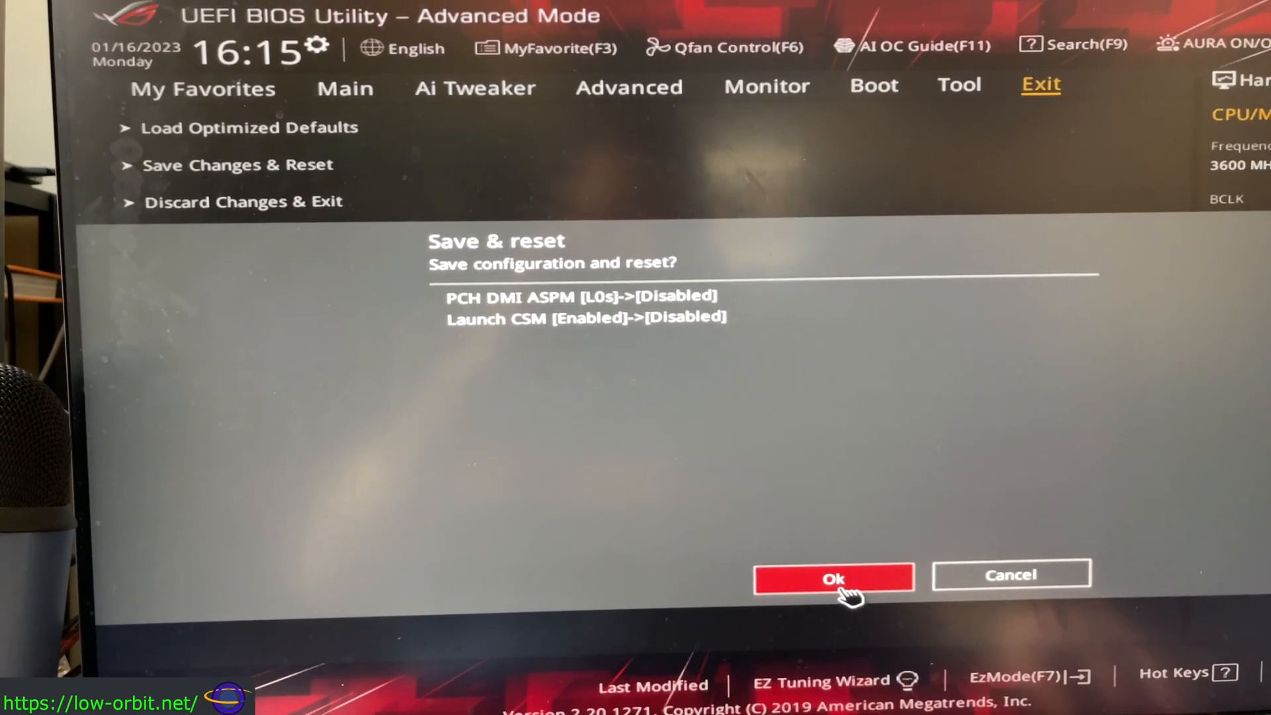
left_click(834, 578)
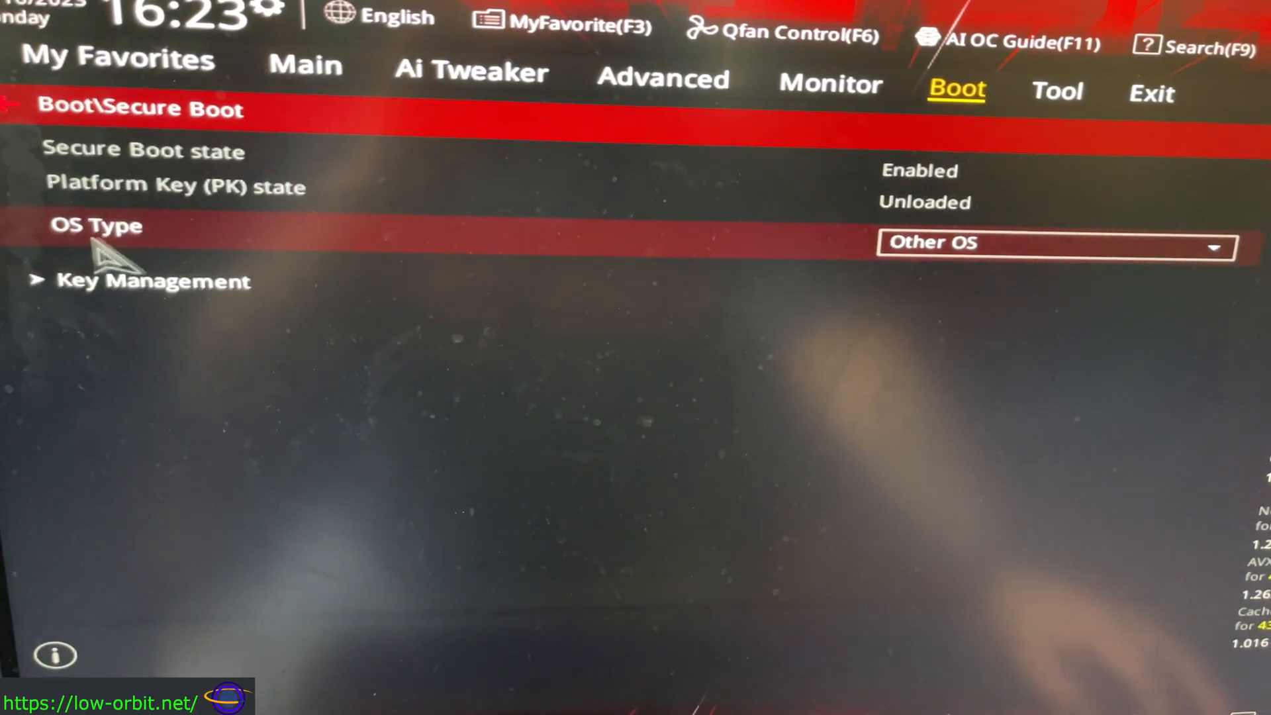
Set Secure Boot OS Type to Windows UEFI mode, view Key Management, and choose Save Changes & Reset.
left_click(1054, 246)
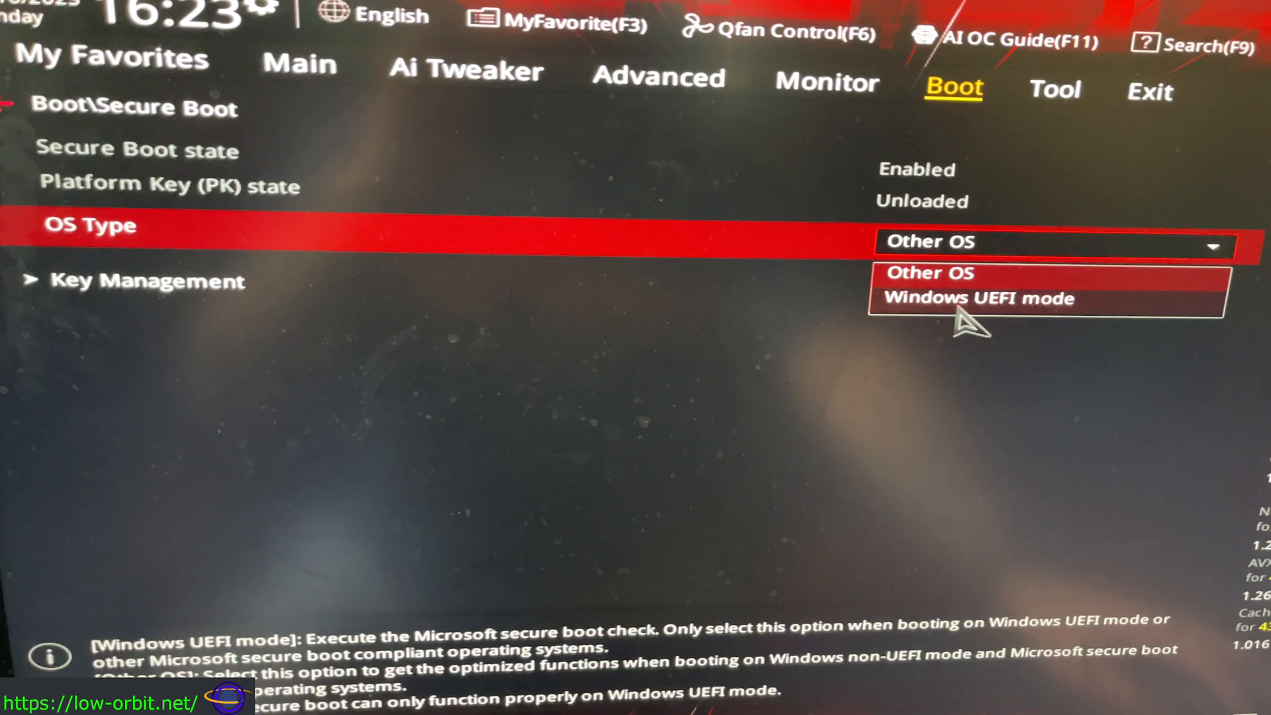
left_click(978, 299)
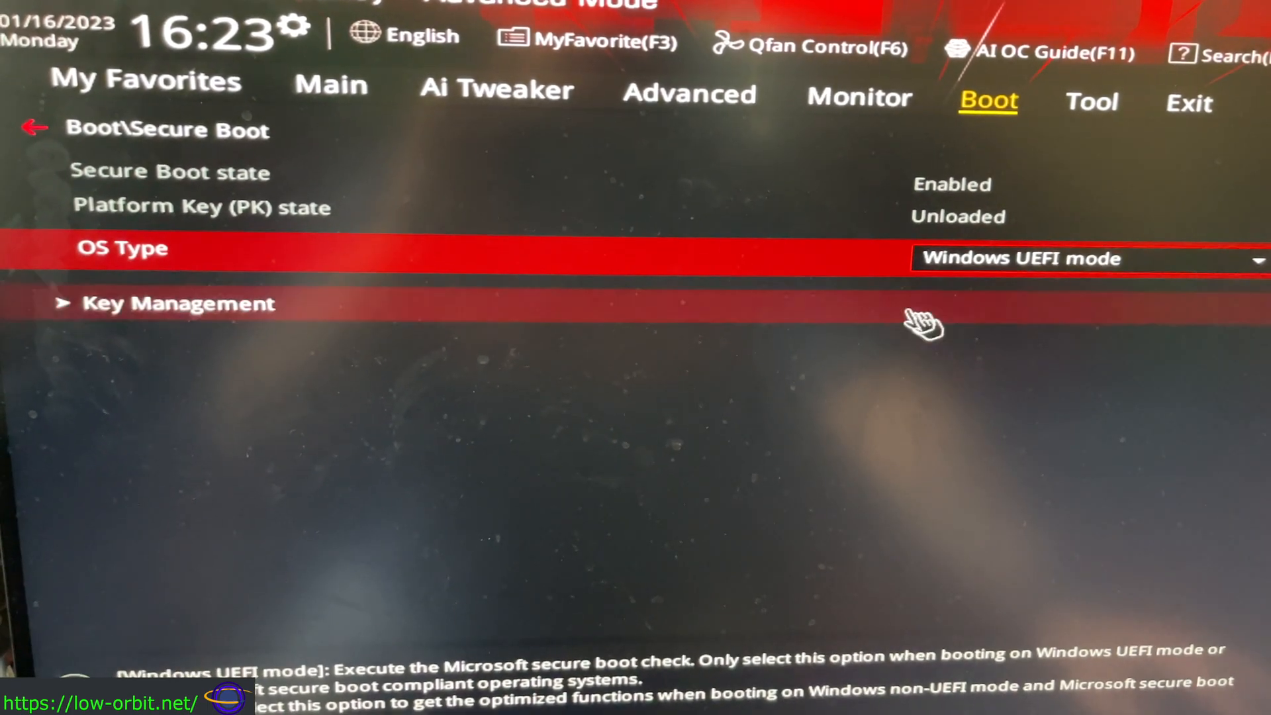
mouse_move(73, 317)
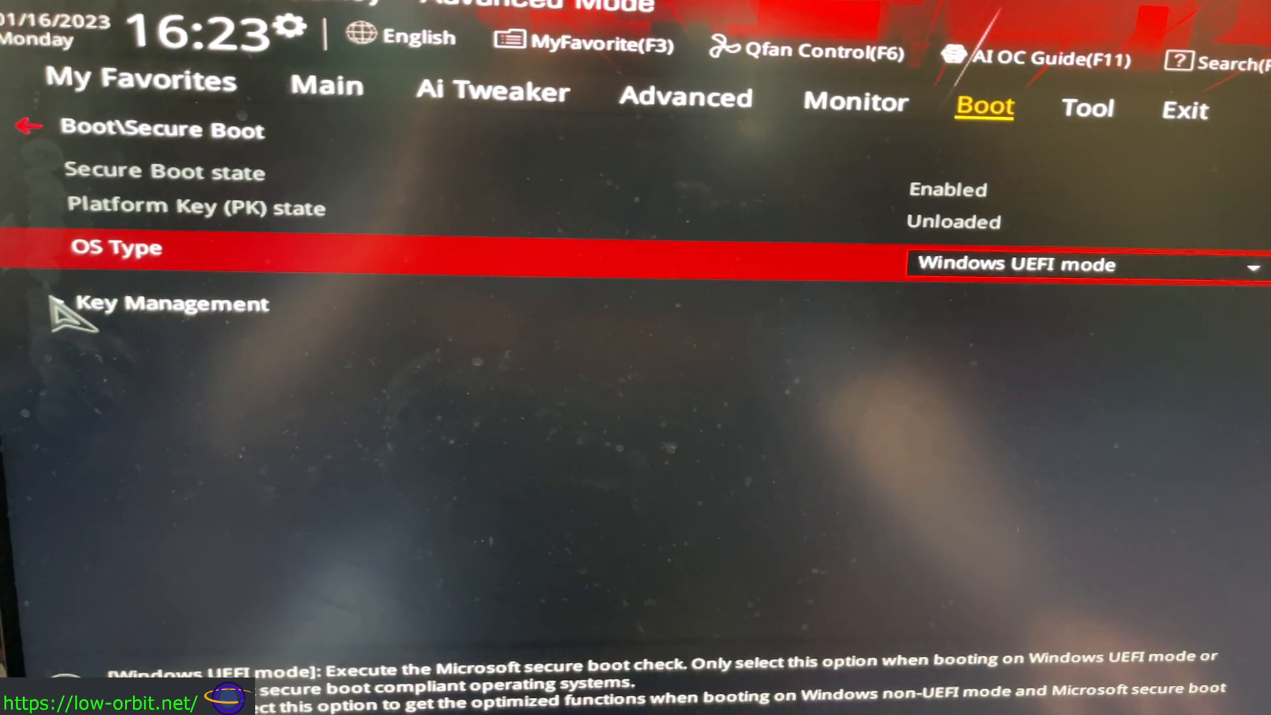
left_click(171, 304)
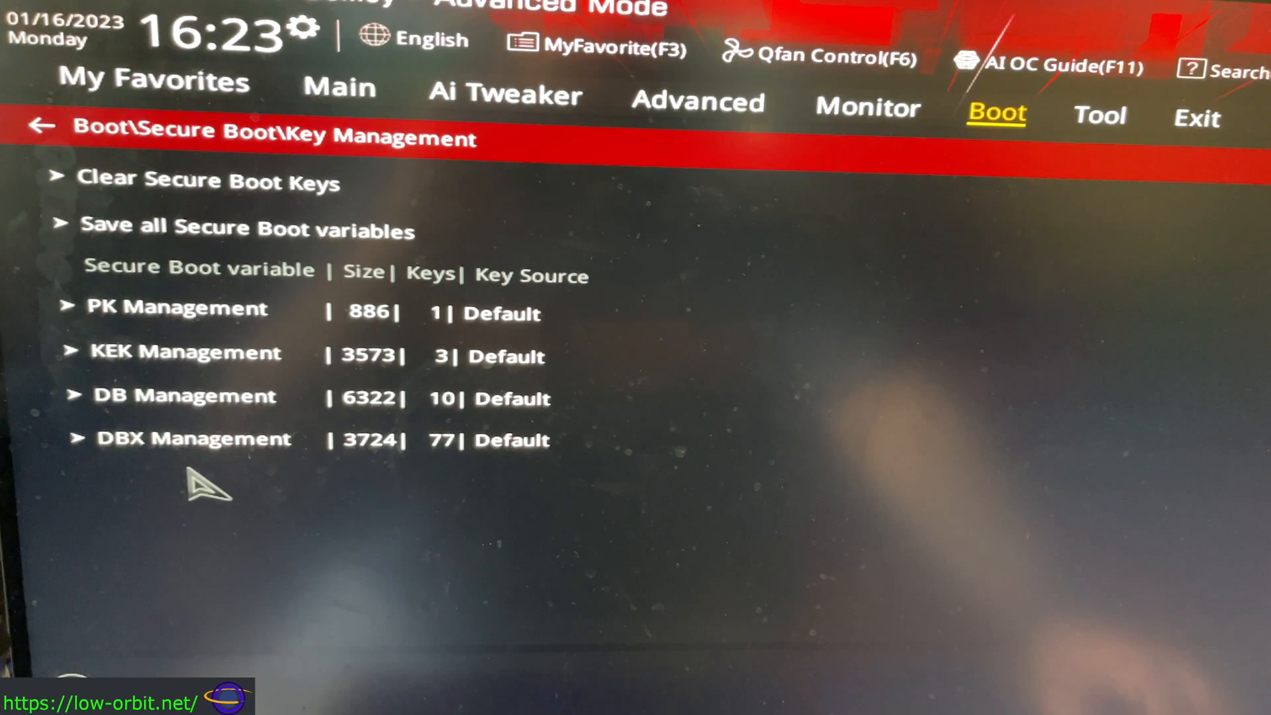
mouse_move(900, 219)
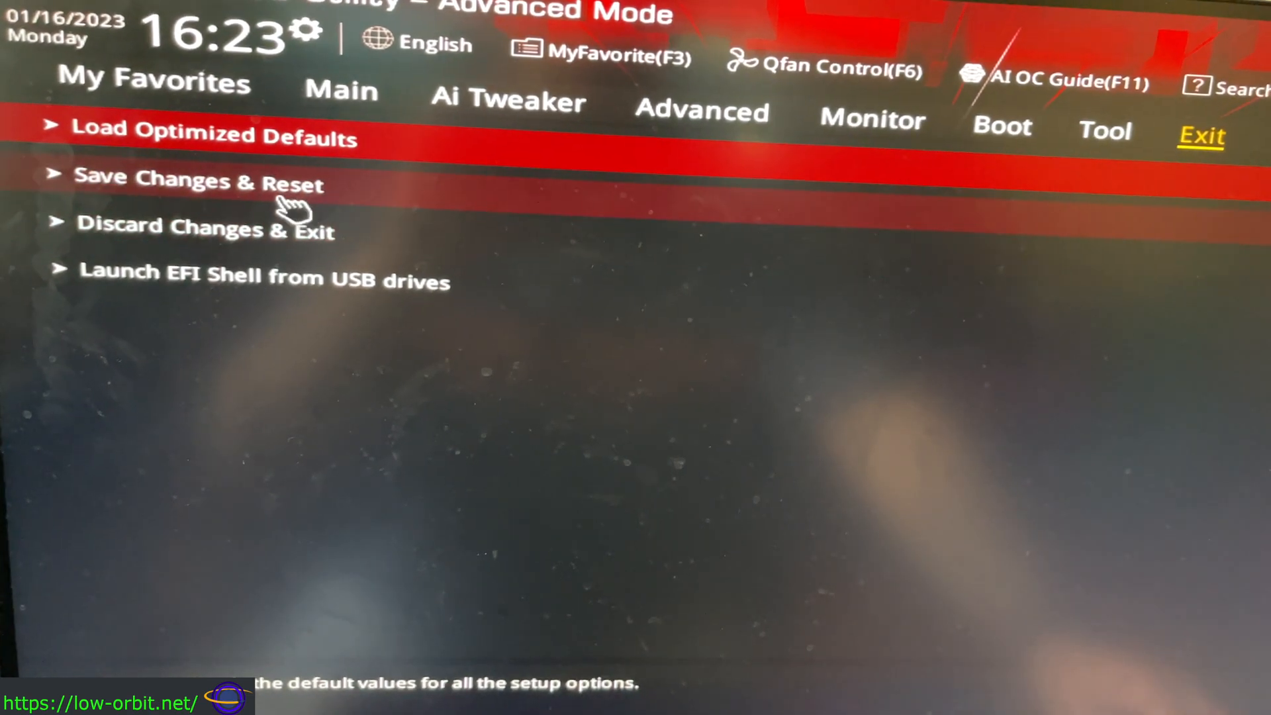
left_click(198, 184)
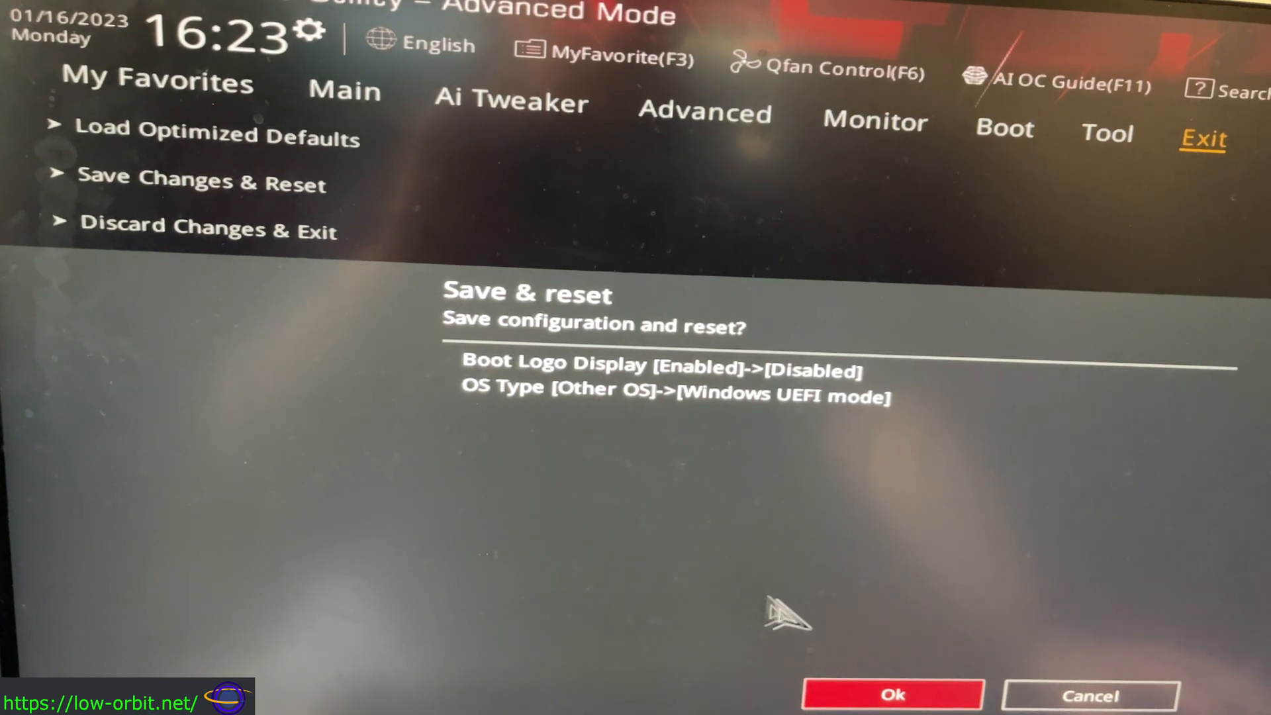